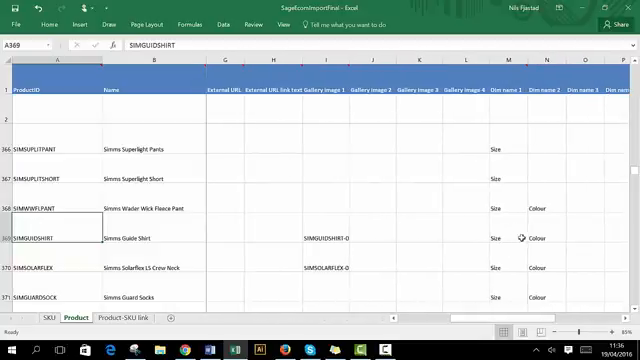
# - Scroll the Product sheet right to the Image column of .jpg file names
pyautogui.hscroll(3)
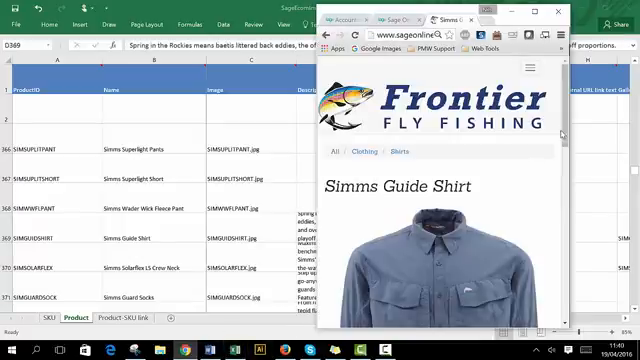
# - Bring the Gallery Image and Dim name columns of the Product sheet into view
pyautogui.scroll(-3)
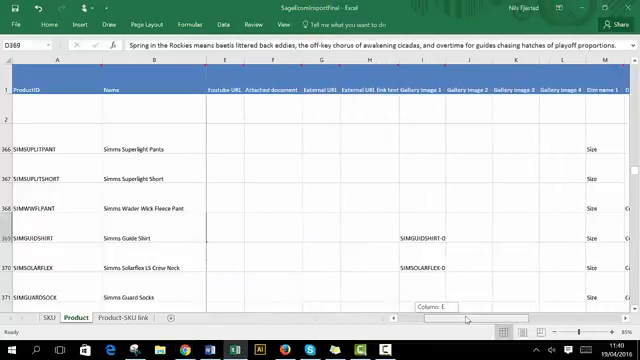
pyautogui.hscroll(3)
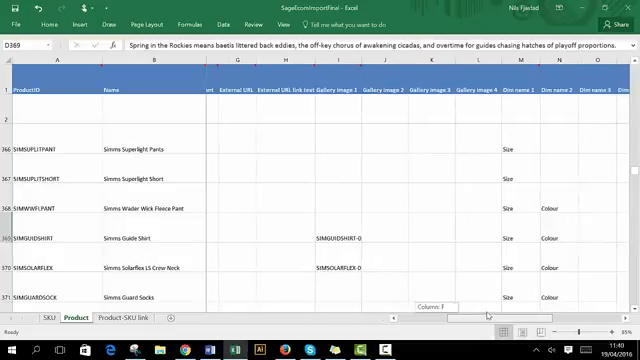
pyautogui.click(330, 232)
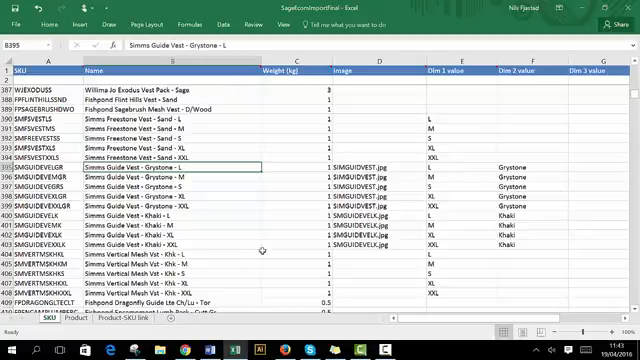
# - Switch to the SKU sheet showing the Simms Guide Vest variant rows
pyautogui.click(84, 320)
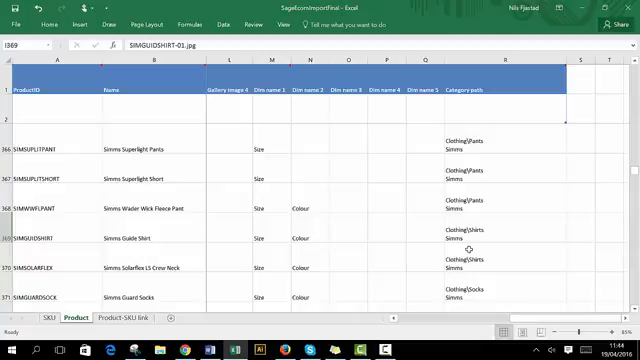
pyautogui.moveTo(470, 228)
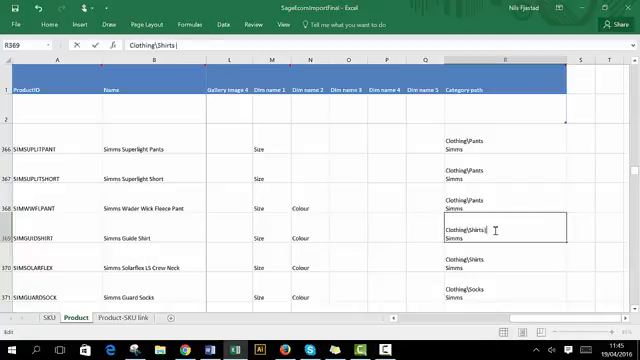
# - Enter 'Clothing Accessories' as the category path for the next product row
pyautogui.write('Clothing Accessories')
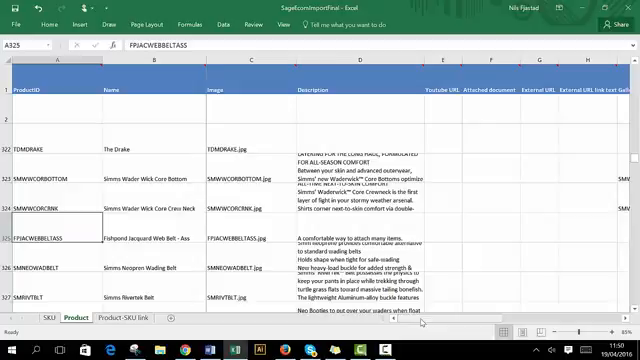
# - Scroll to the Dim name columns for The Drake, wader and belt rows and select a cell
pyautogui.hscroll(3)
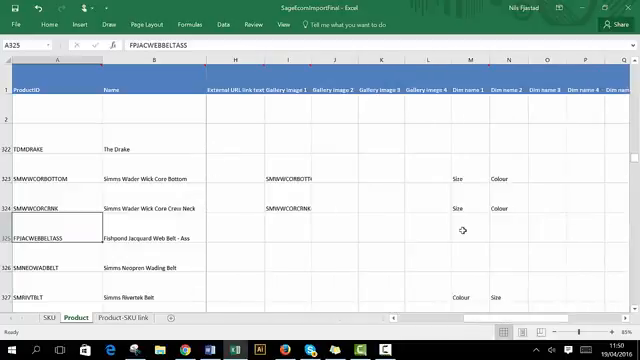
pyautogui.click(464, 232)
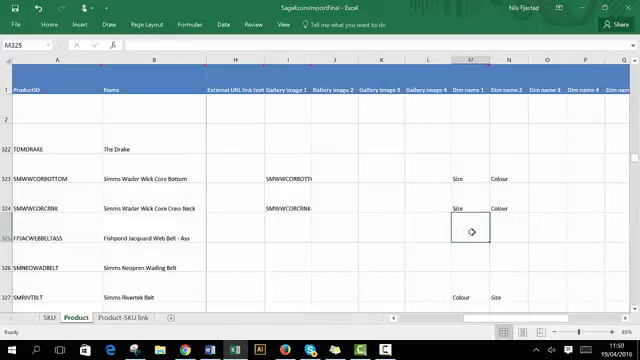